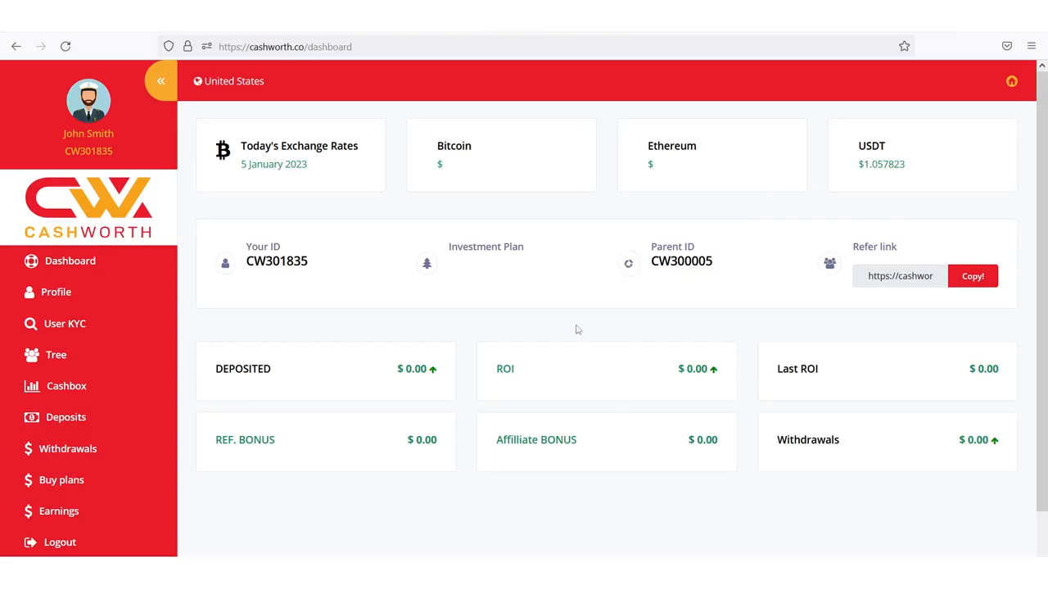
mouse_move(215, 334)
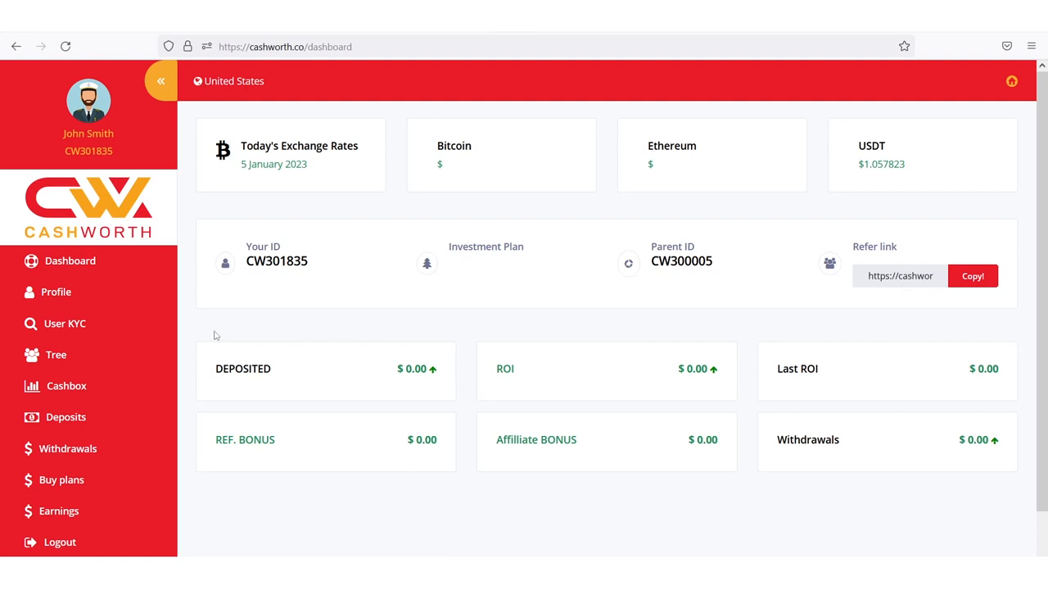
mouse_move(149, 451)
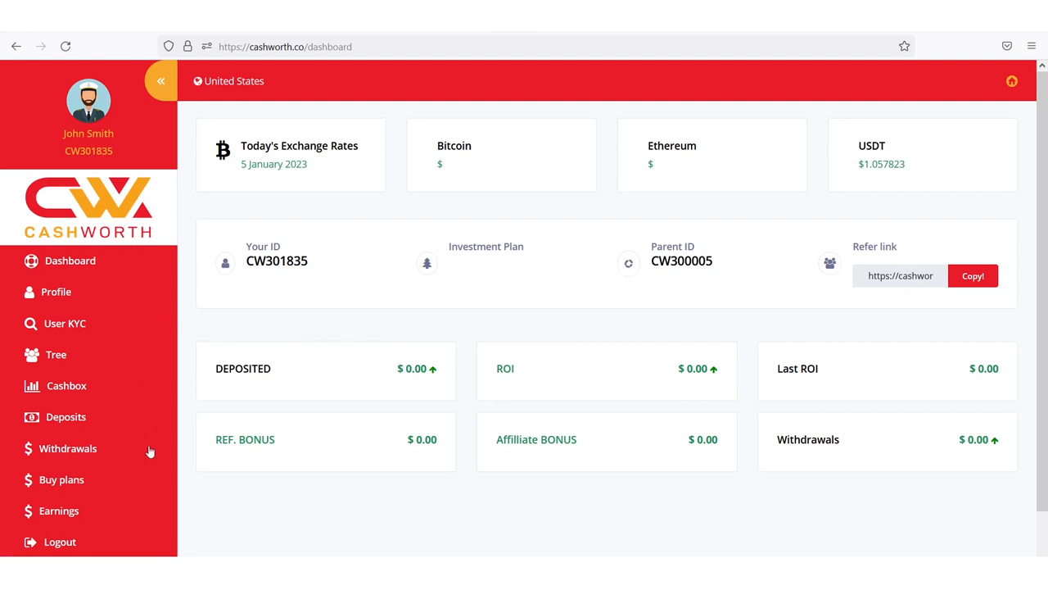
mouse_move(81, 385)
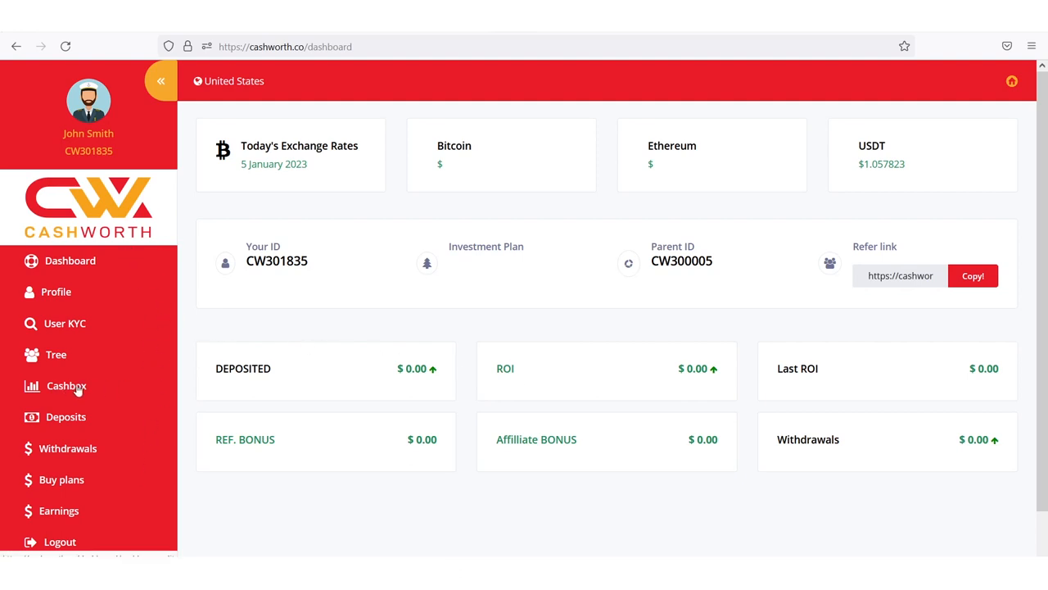
mouse_move(109, 386)
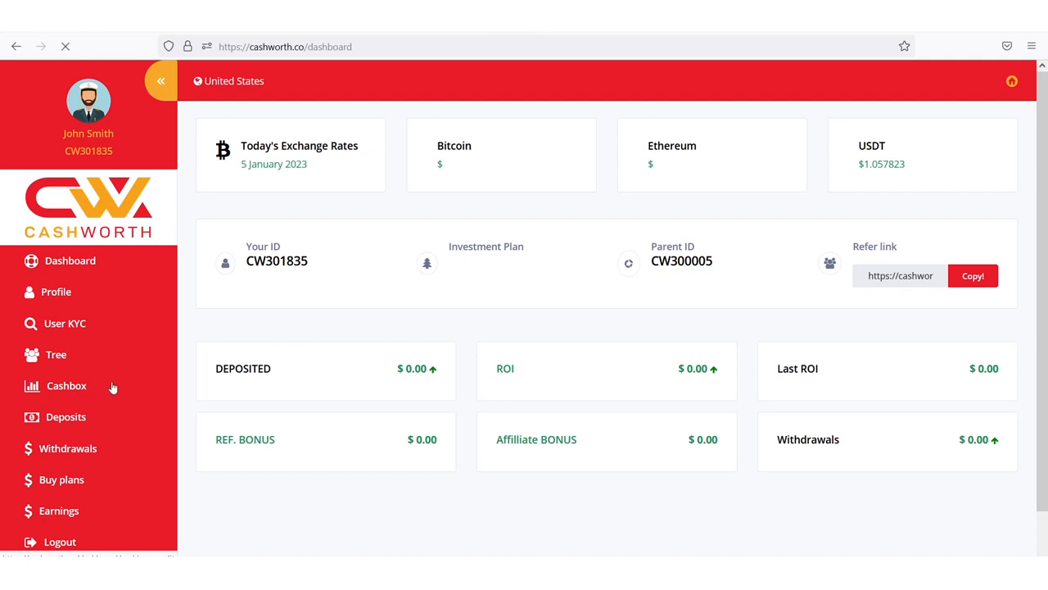
- Go to the Cashbox page and bring up the Transfer to User form
click(65, 386)
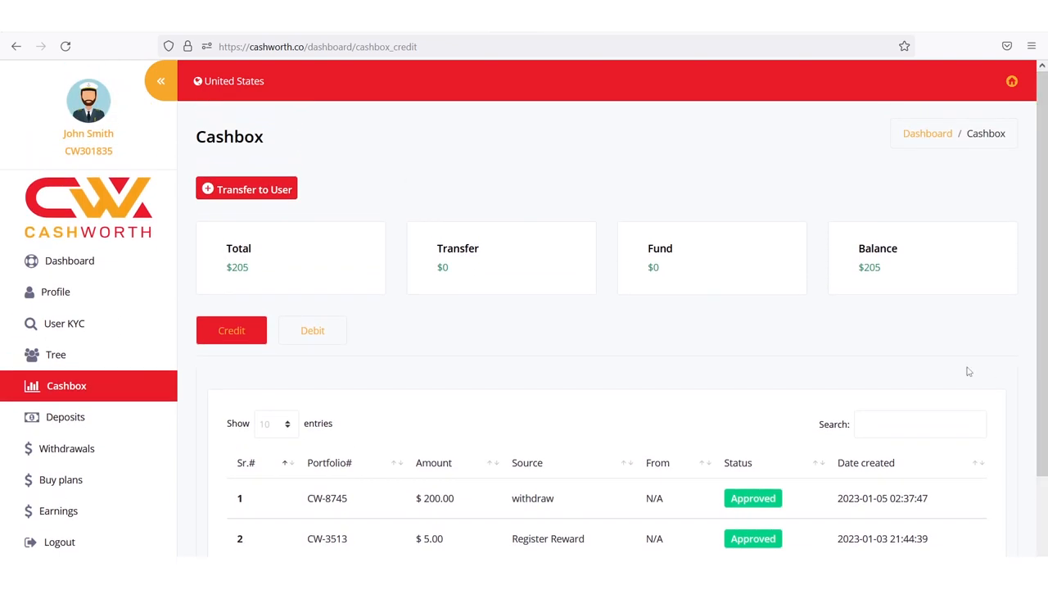
mouse_move(273, 197)
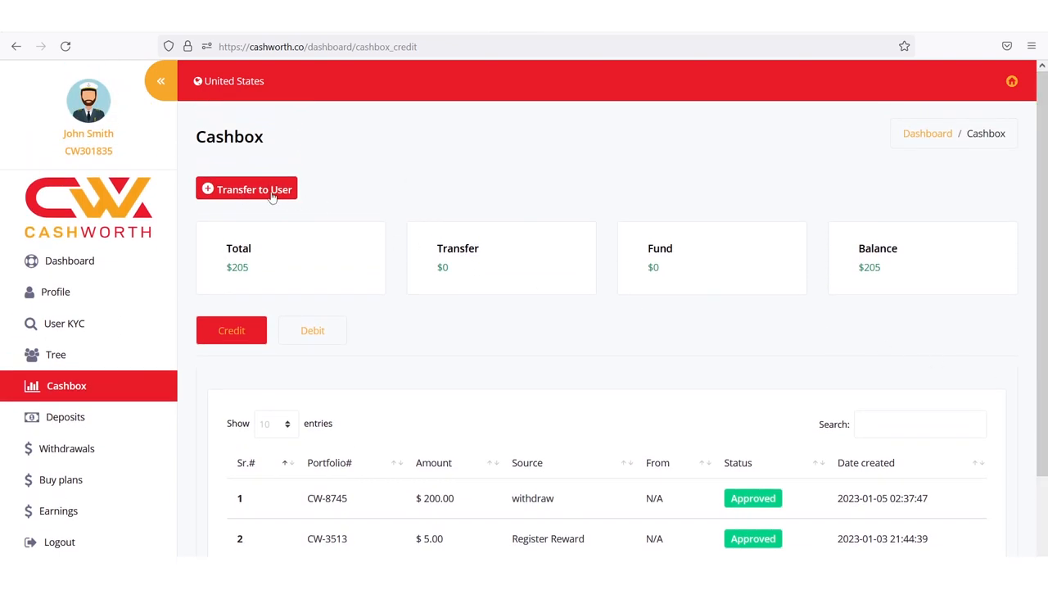
click(254, 189)
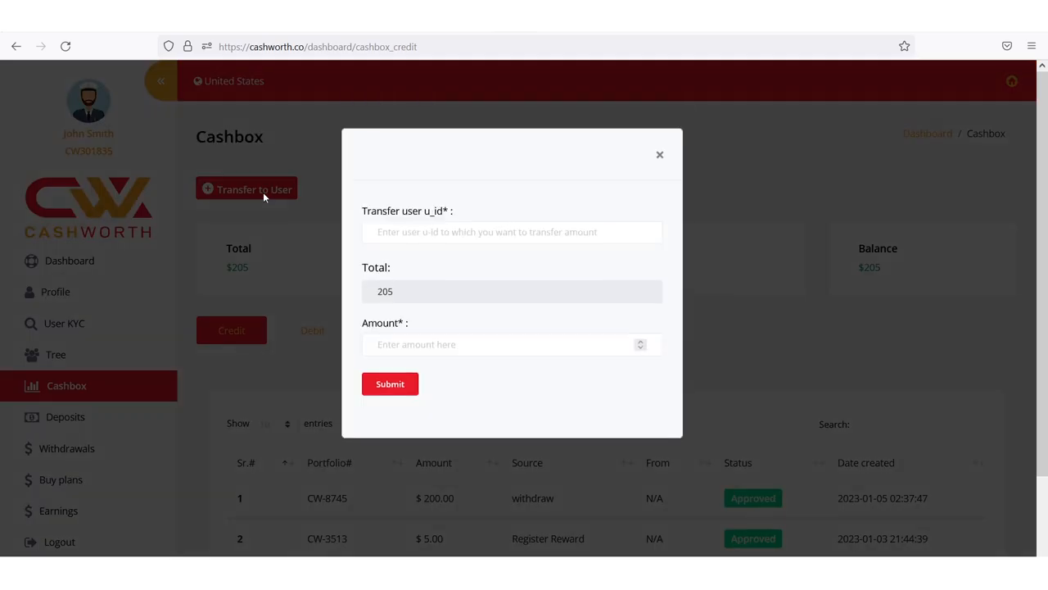
click(512, 232)
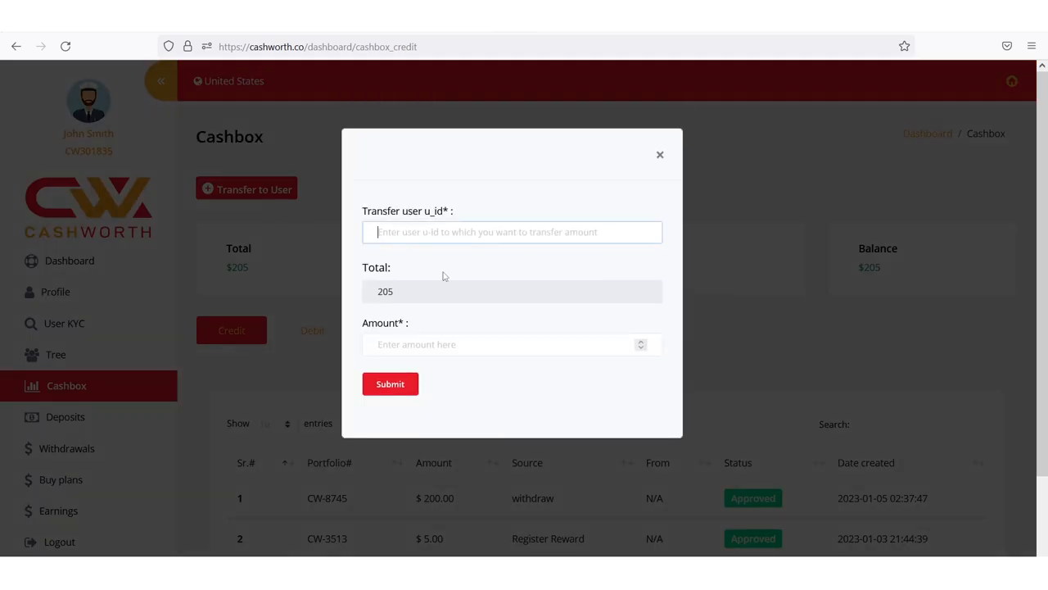
text(CW300085)
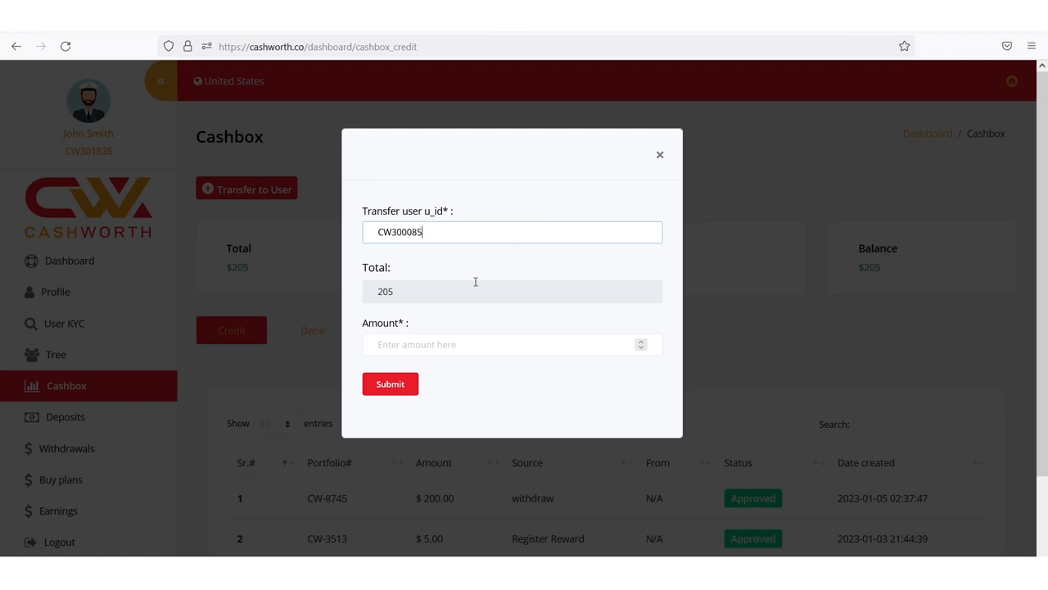
click(507, 344)
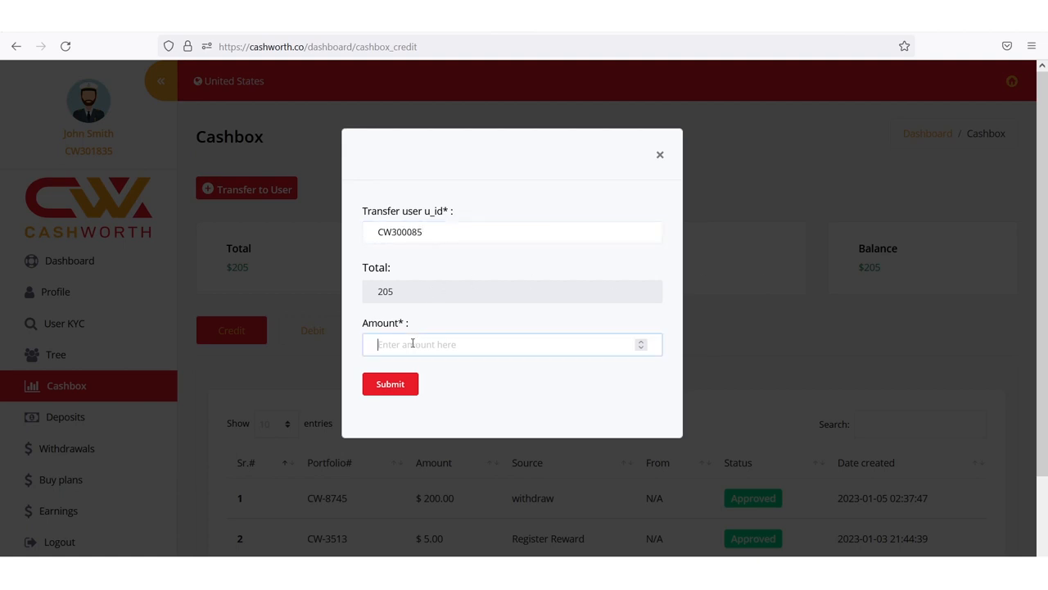
text(200)
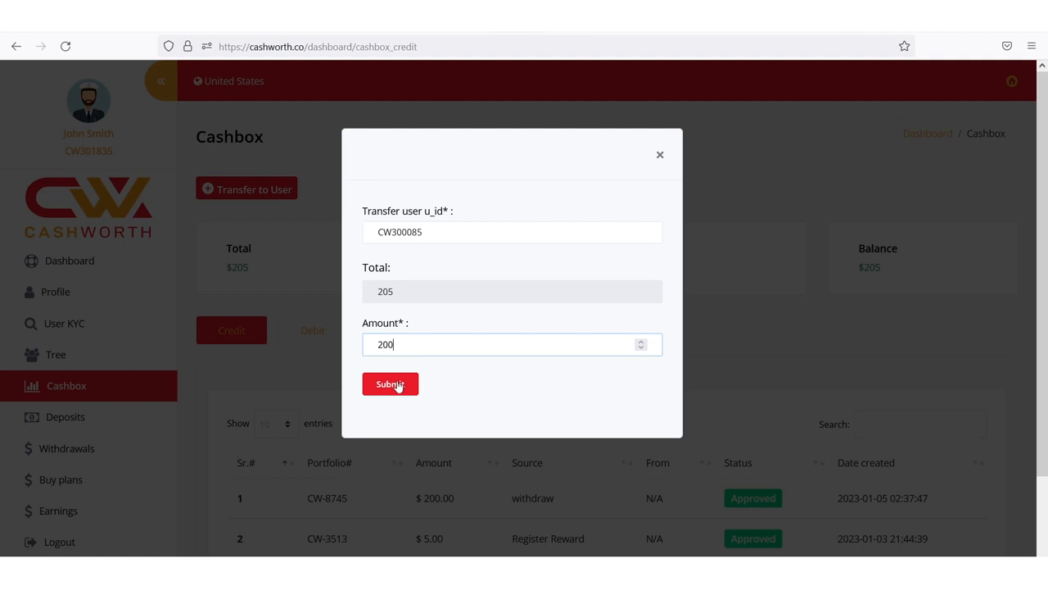